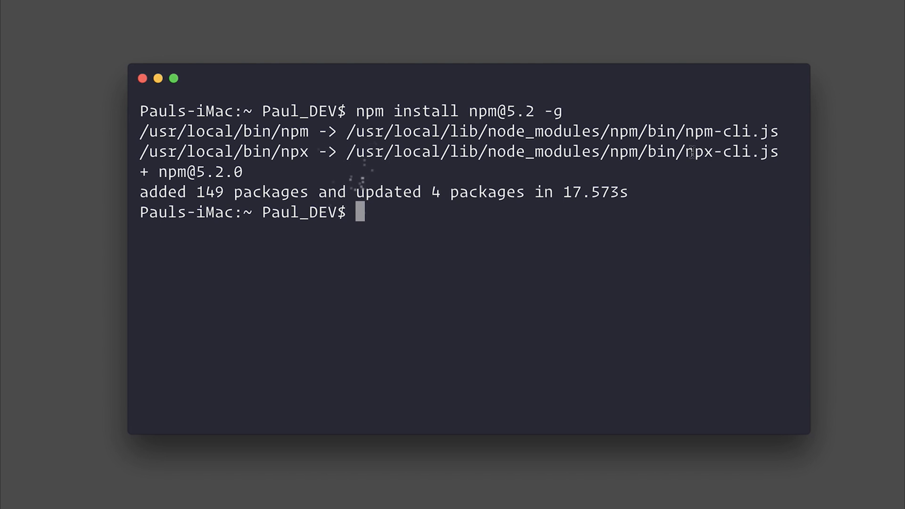
pyautogui.moveTo(584, 227)
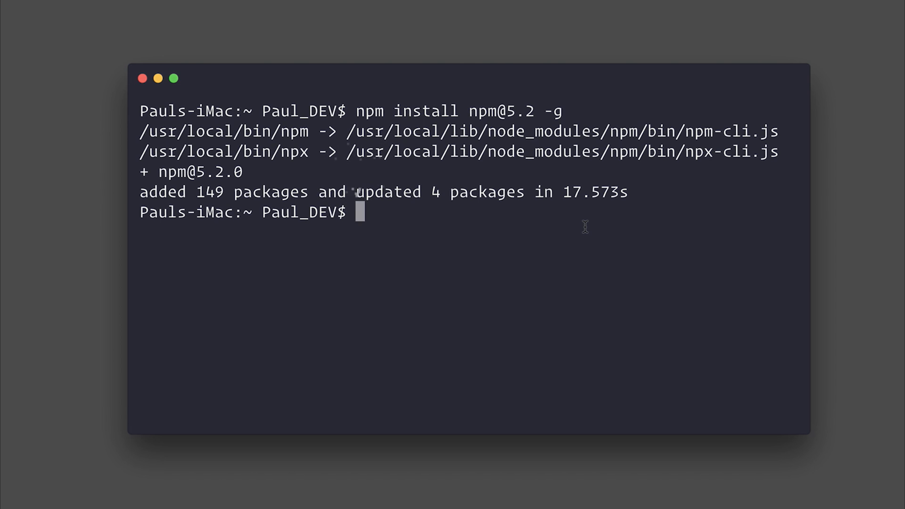
# Step: Run cowsay "Hello" directly, which returns command not found
pyautogui.write('cowsay "')
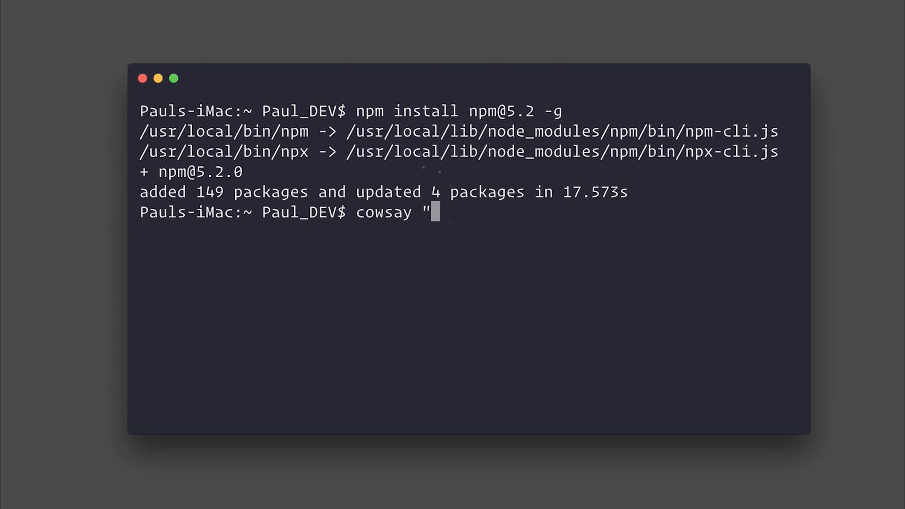
pyautogui.write('Hello"')
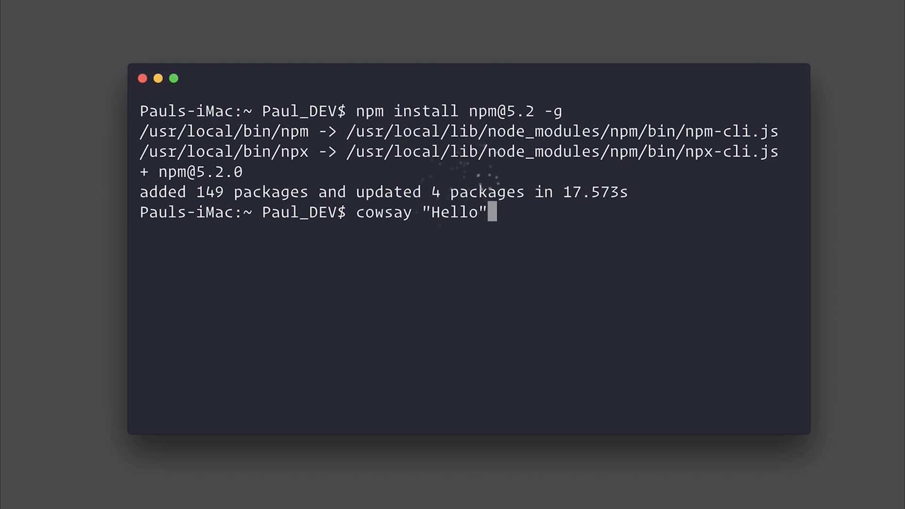
pyautogui.press('Return')
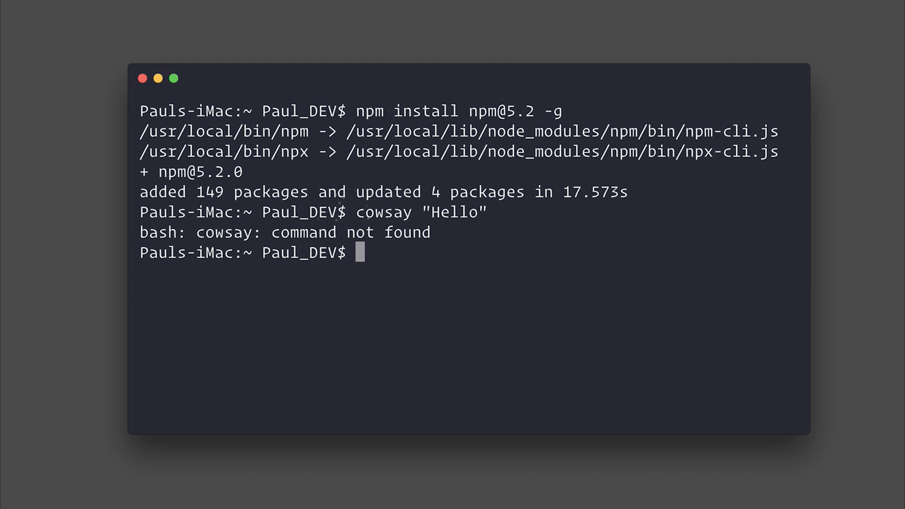
# Step: Enter the command npm install cowsay -g at the prompt to show the global-install alternative
pyautogui.write('npm install')
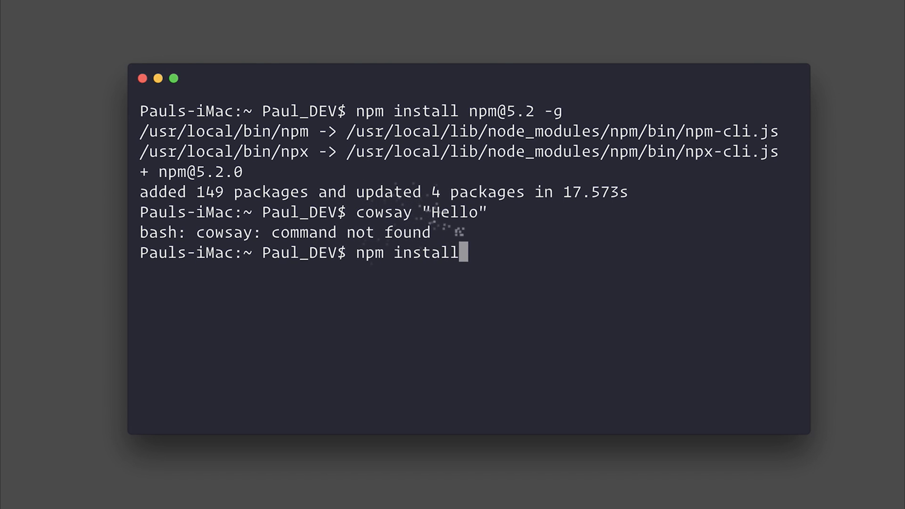
pyautogui.write('cowsay')
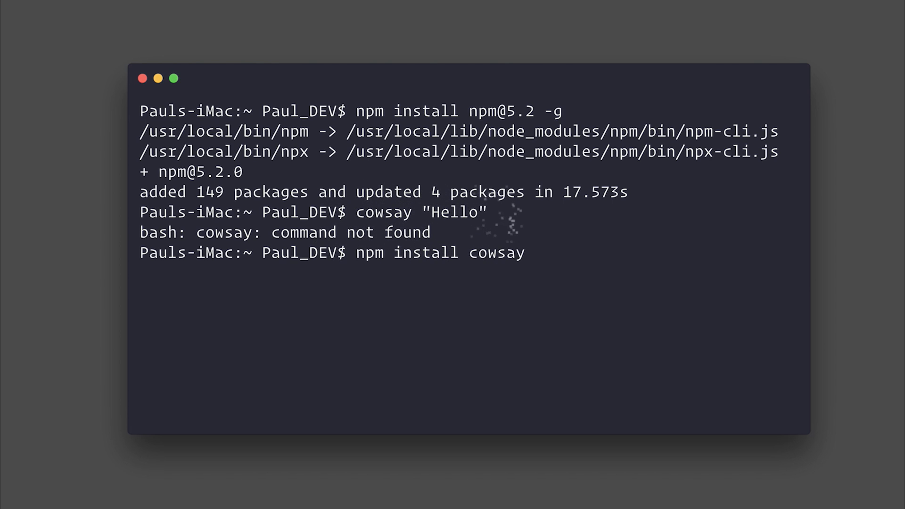
pyautogui.write('-g')
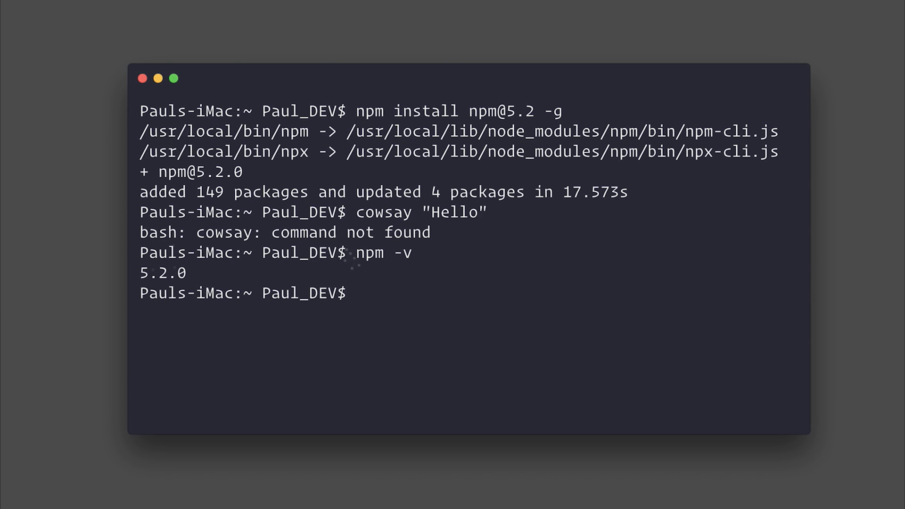
# Step: Run npx cowsay "Hello", installing 5 packages and printing an ASCII cow saying Hello
pyautogui.write('npx')
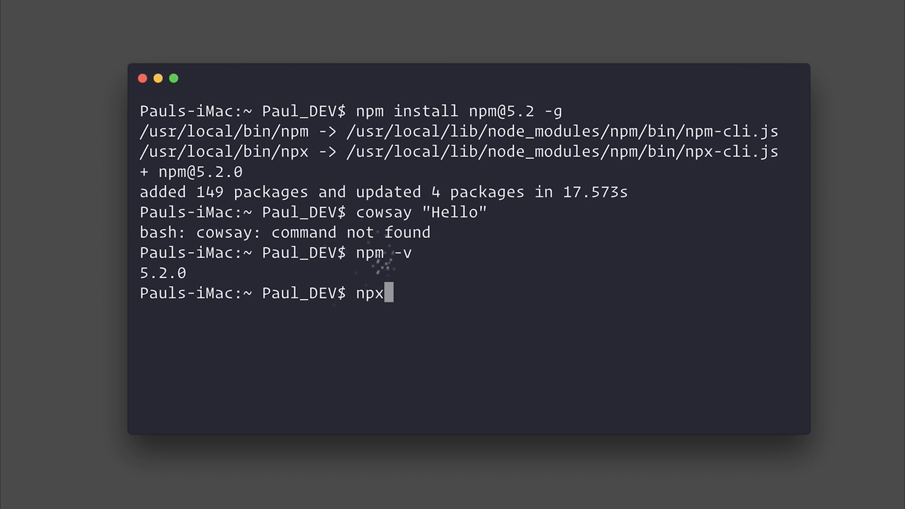
pyautogui.write('cowsay "Hel')
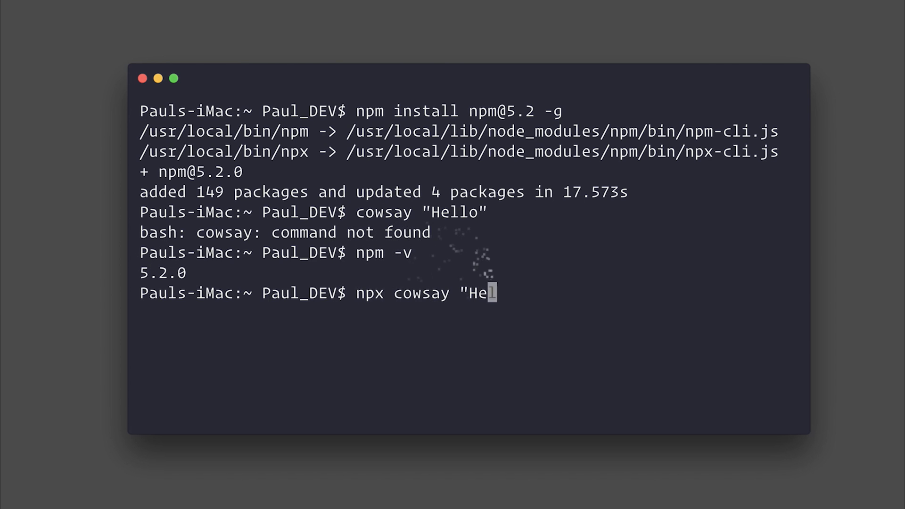
pyautogui.write('lo"')
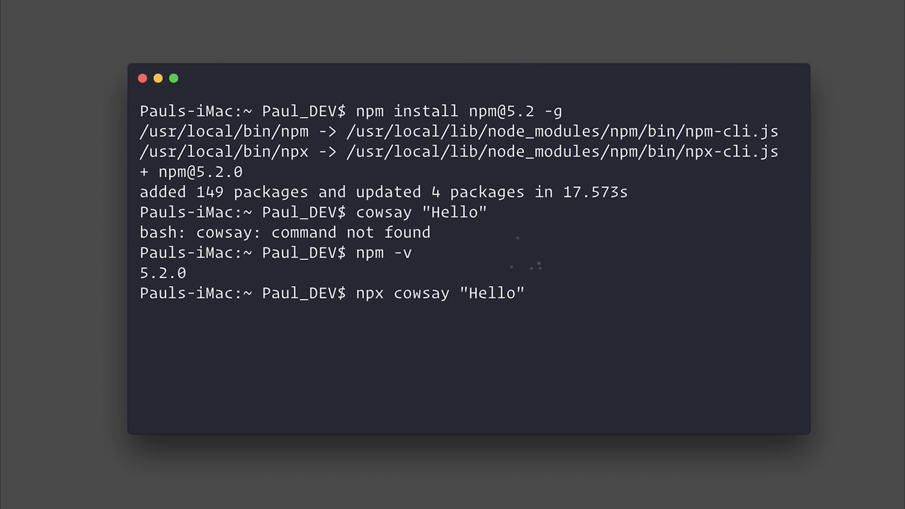
pyautogui.press('Return')
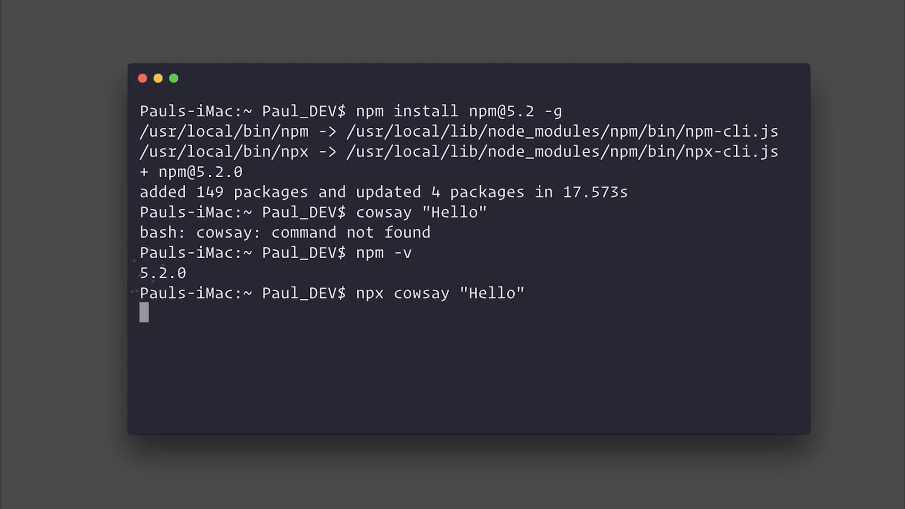
pyautogui.press('Return')
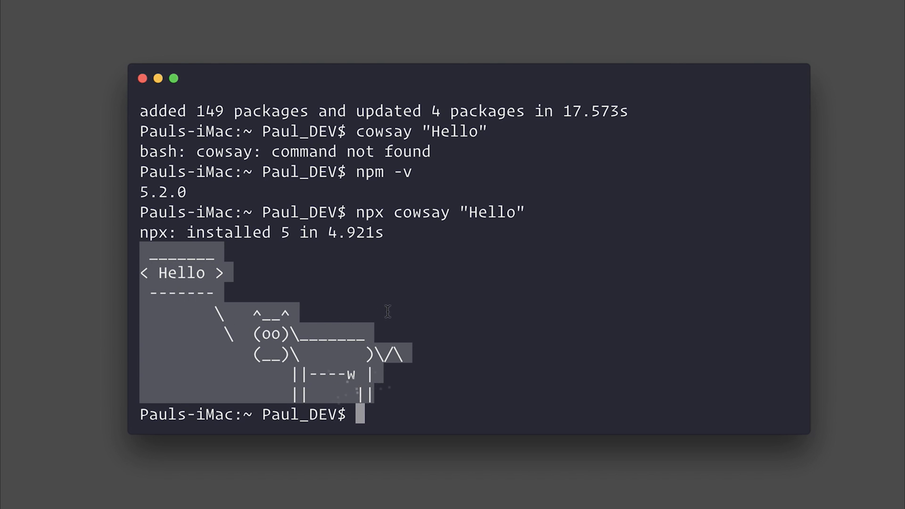
# Step: Run cowsay "Hello" directly again; it still reports command not found
pyautogui.write('c')
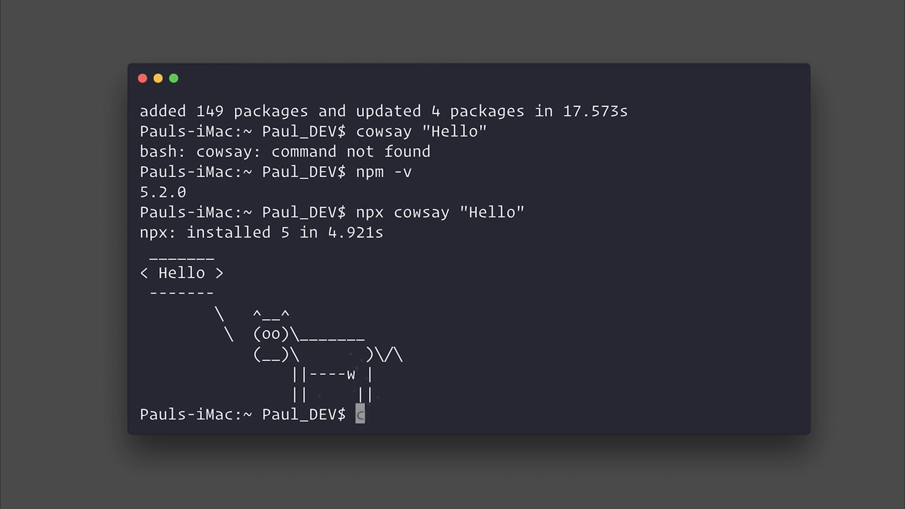
pyautogui.write('owsay "Hel')
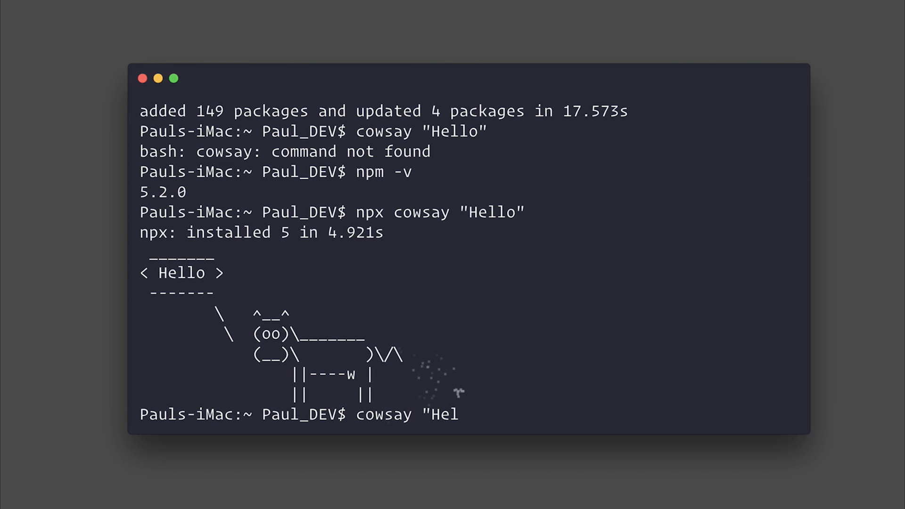
pyautogui.press('Return')
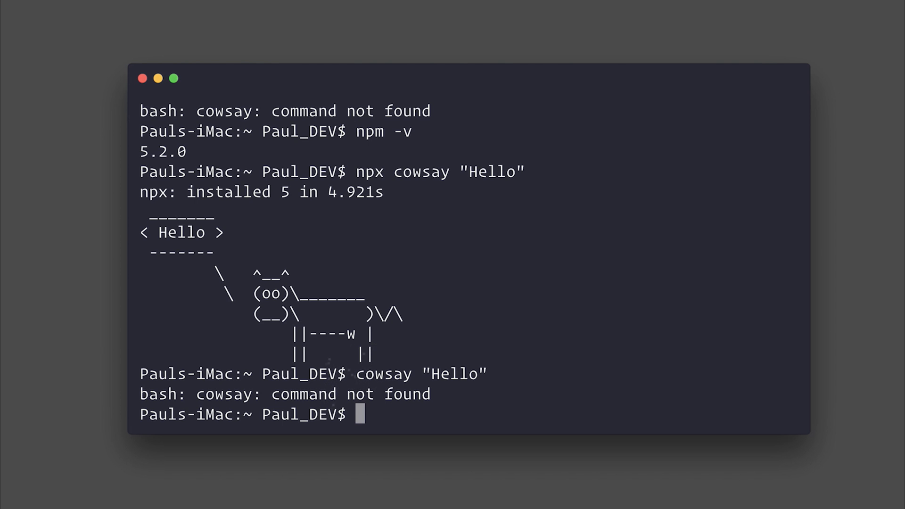
pyautogui.moveTo(620, 266)
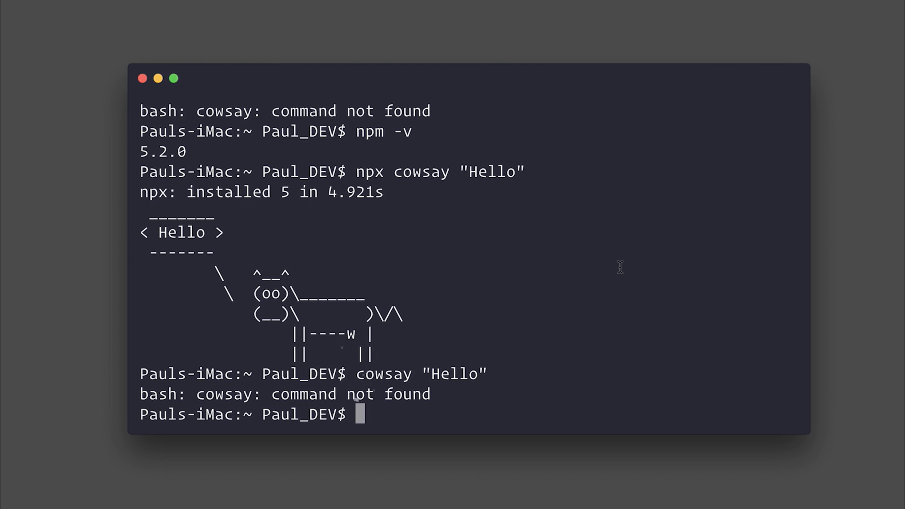
# Step: Type npx create-react-app MyName at the prompt without running it
pyautogui.write('npx create-reac')
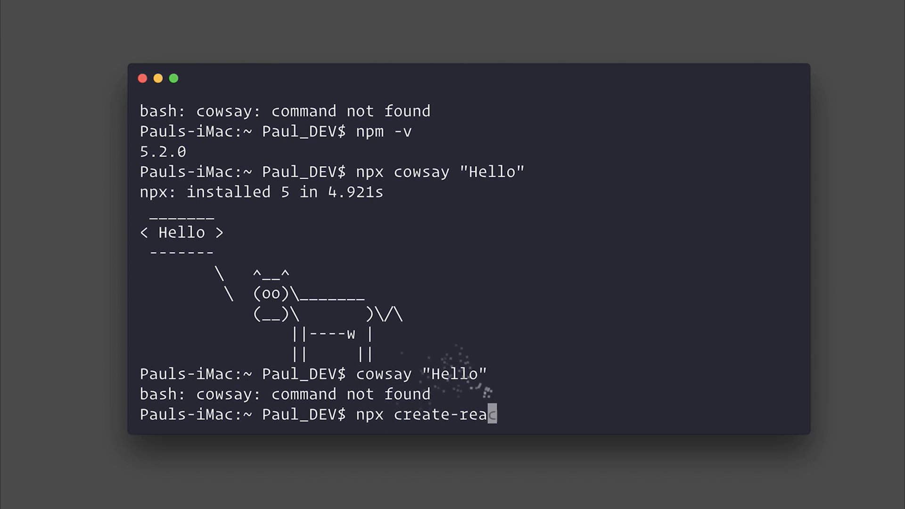
pyautogui.write('t-app')
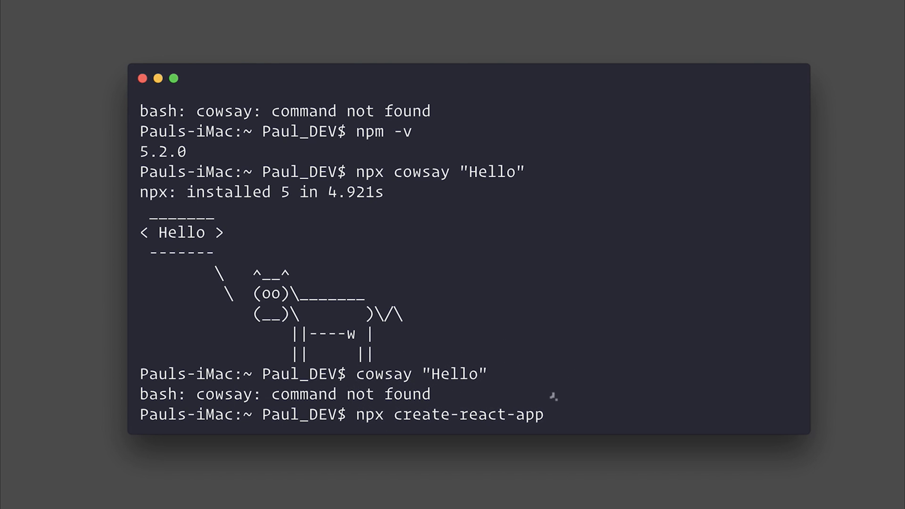
pyautogui.write('MyN')
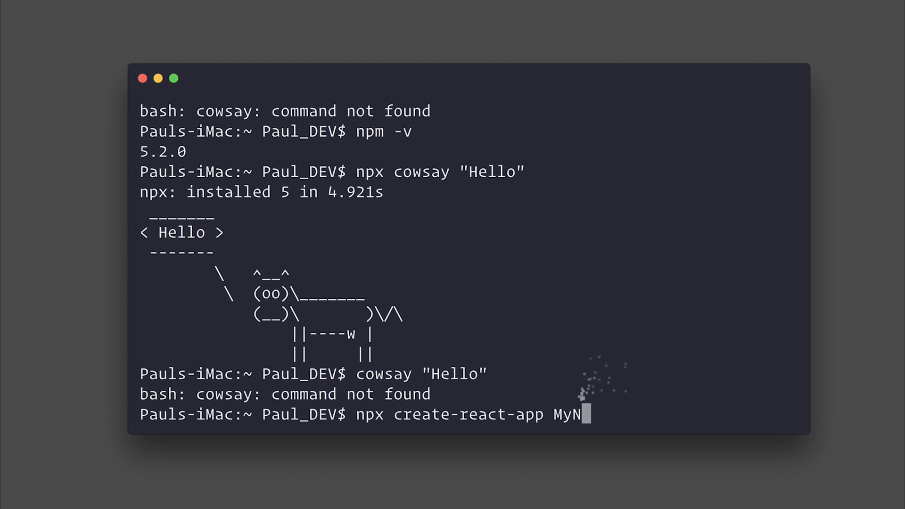
pyautogui.write('ame')
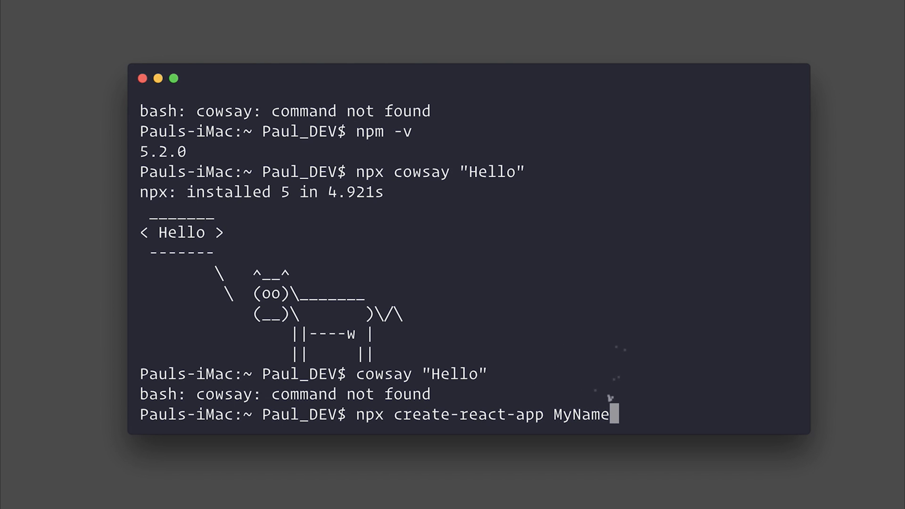